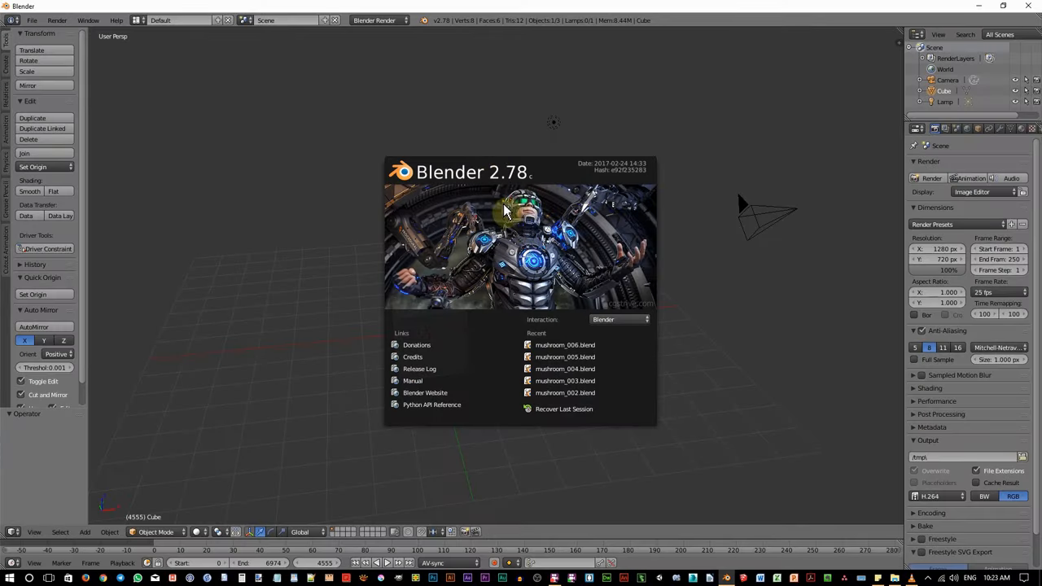
mouse_move(589, 284)
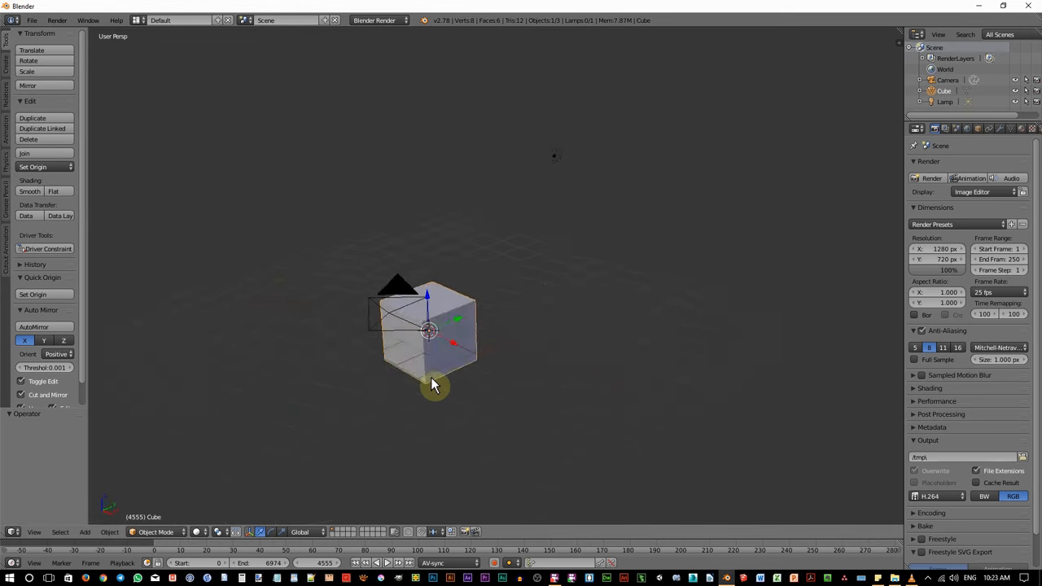
Orbit the viewport around the default cube, camera and lamp
drag(437, 387, 560, 345)
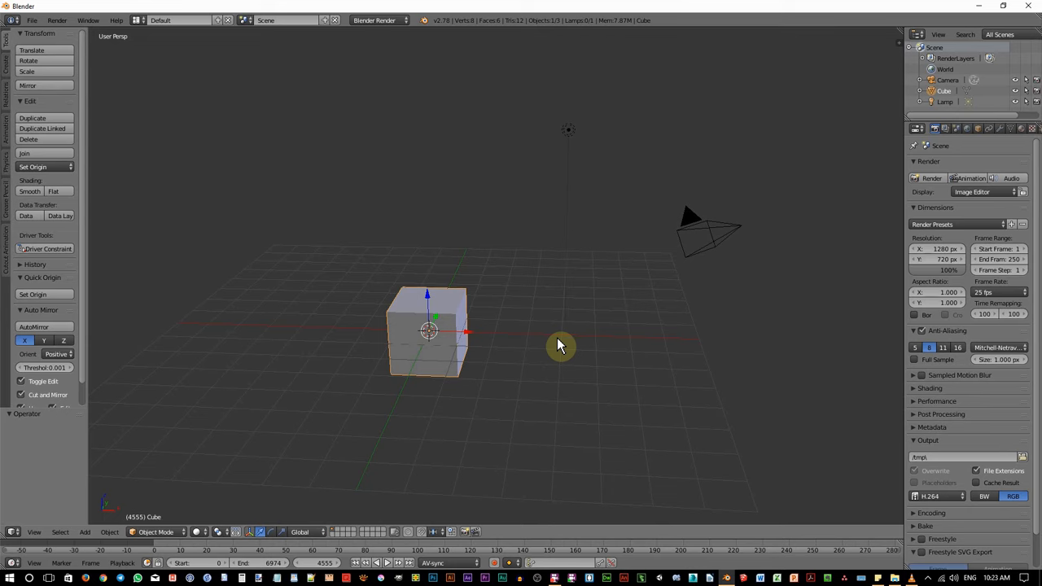
mouse_move(531, 351)
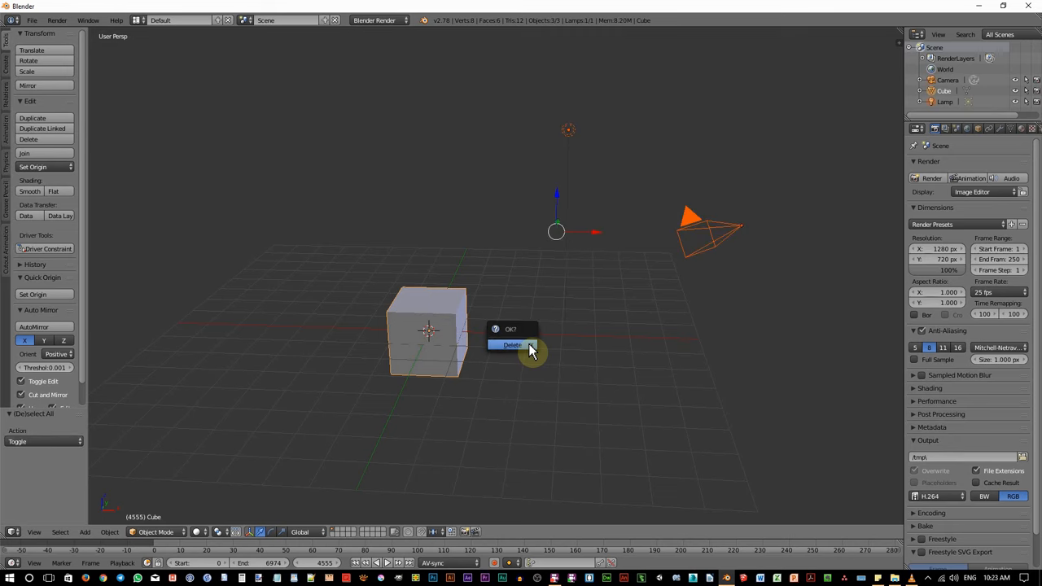
Confirm deleting the selected default cube, camera and lamp
click(511, 345)
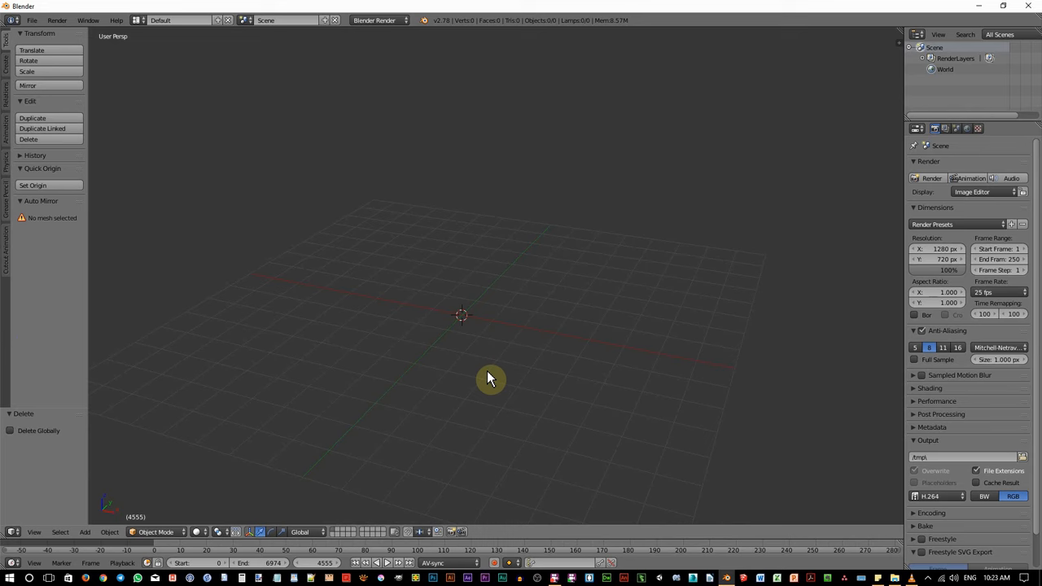
mouse_move(498, 322)
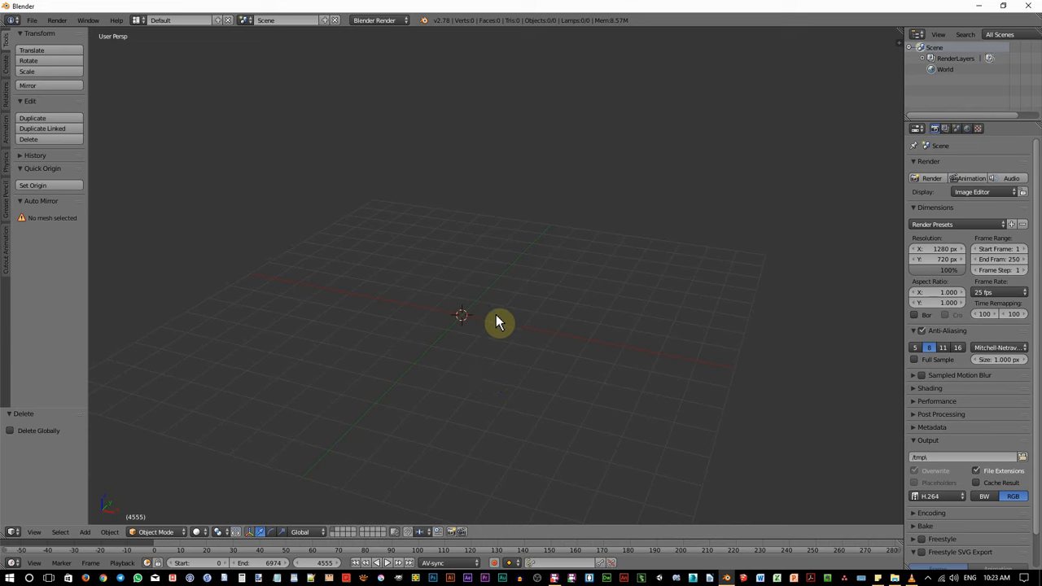
mouse_move(498, 343)
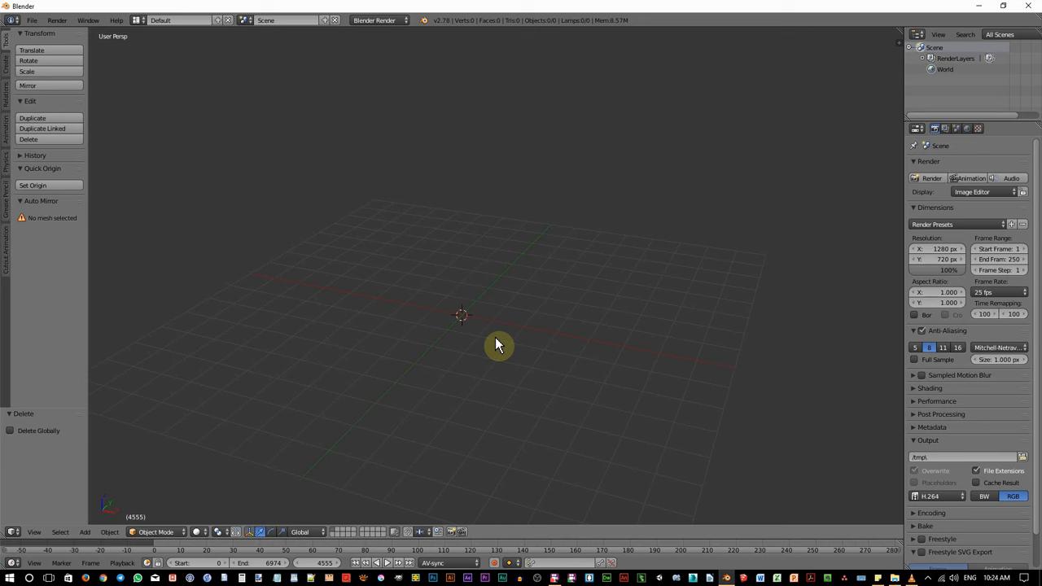
Add a cylinder mesh with 12 vertices and a larger radius
click(85, 531)
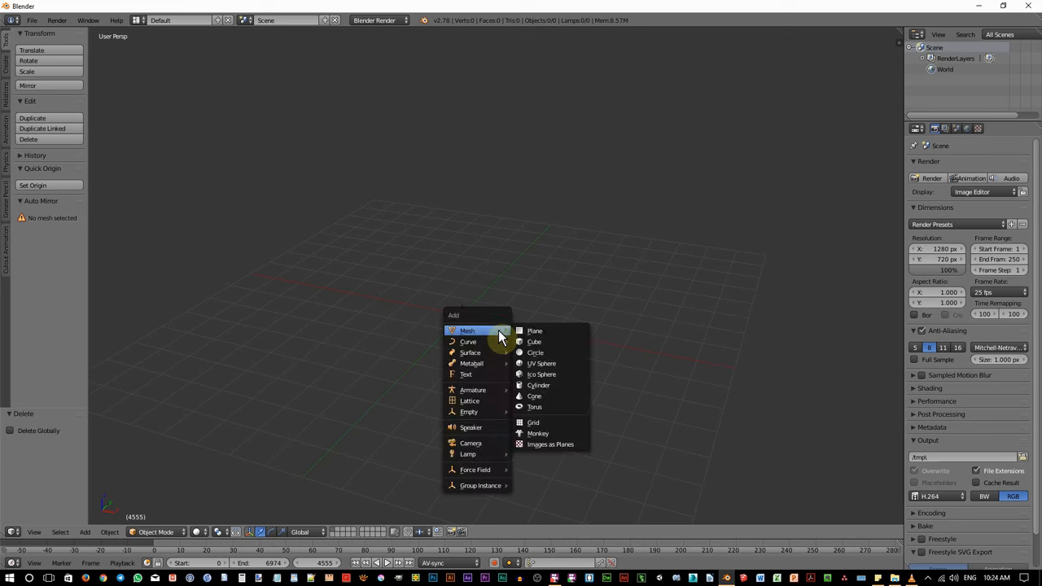
mouse_move(537, 384)
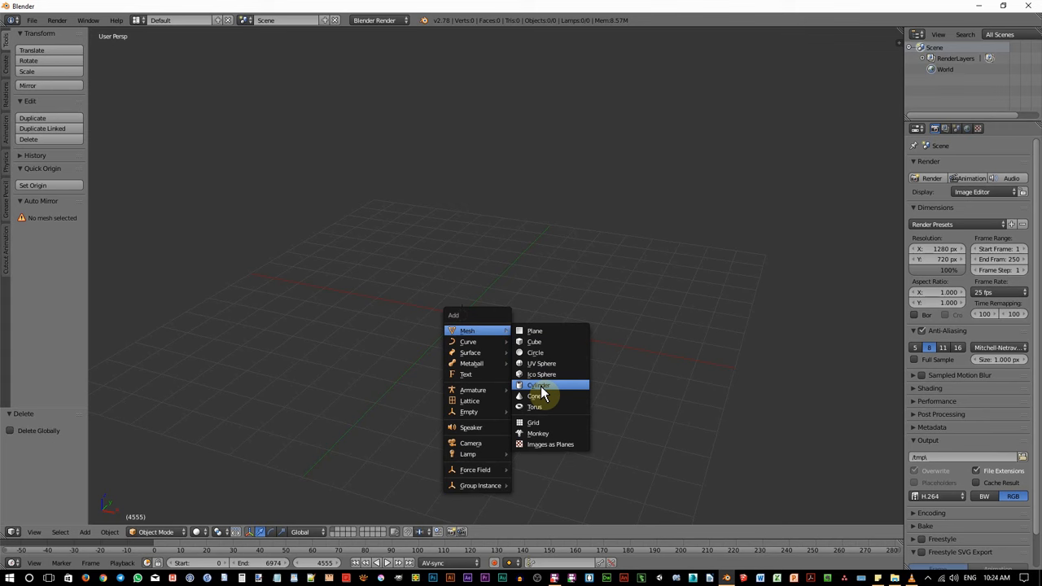
click(539, 384)
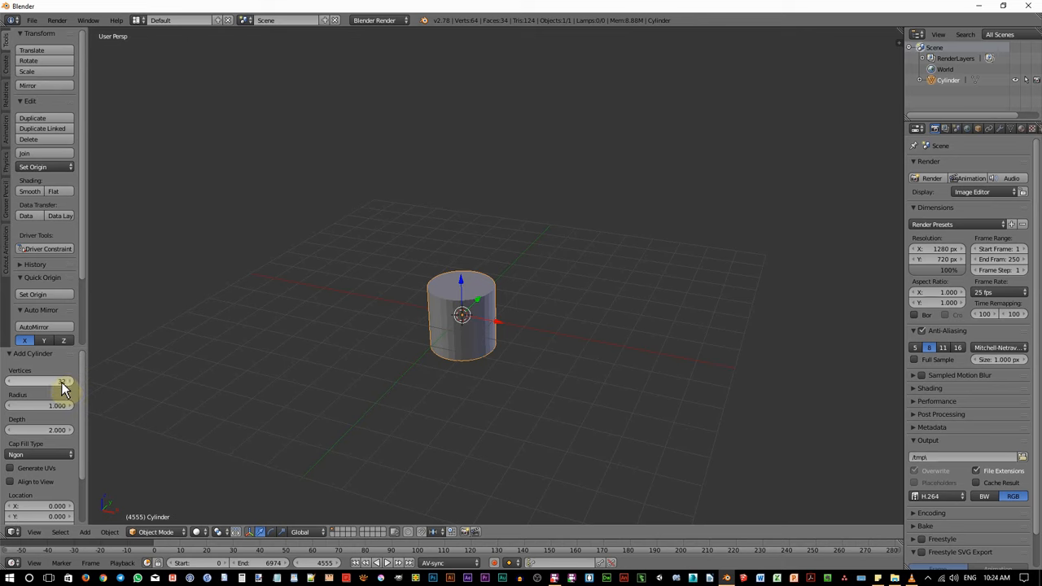
click(39, 381)
text(12)
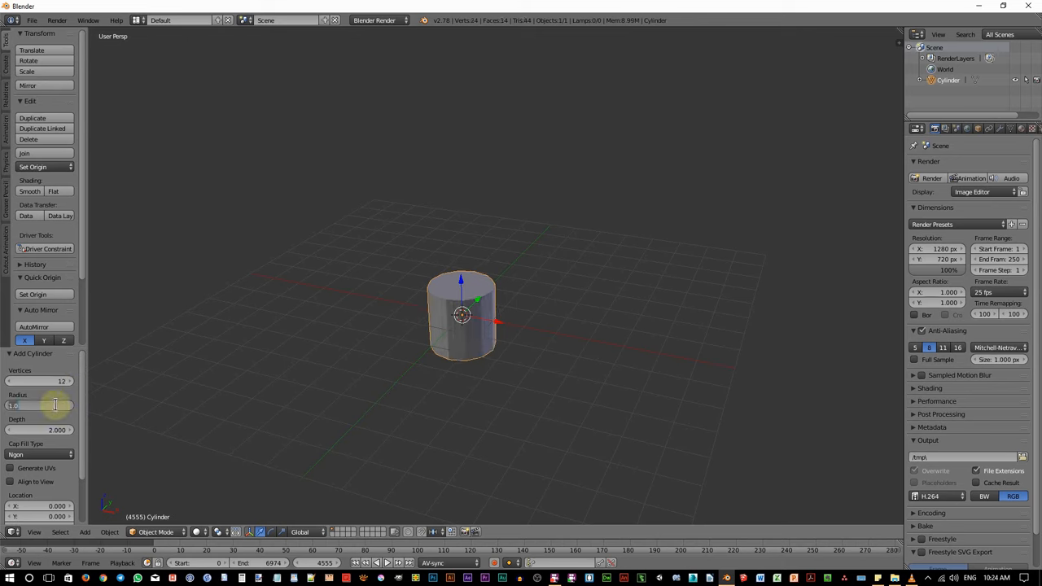
drag(25, 405, 57, 405)
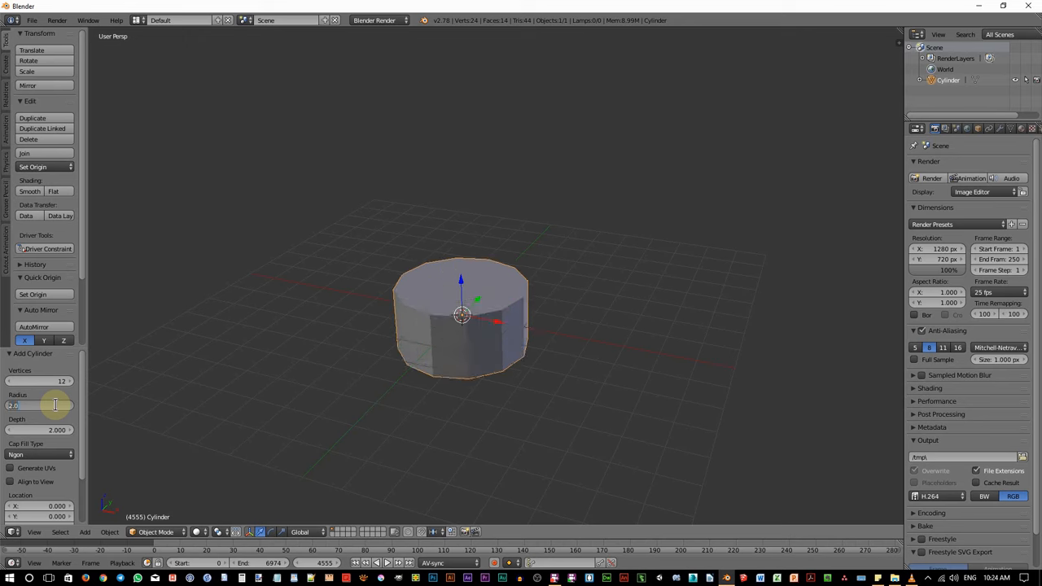
drag(55, 405, 36, 405)
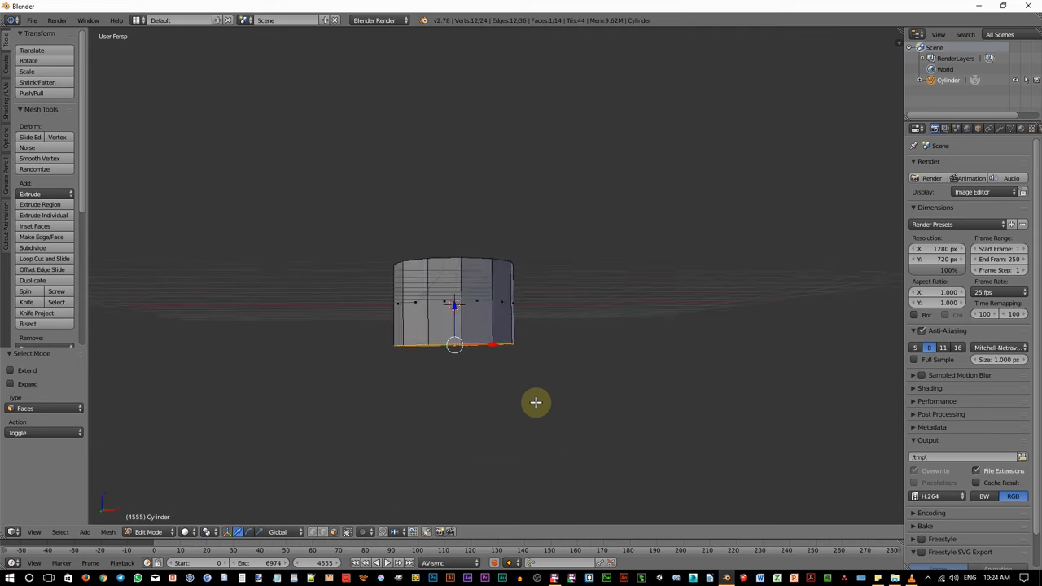
Move the cylinder along Z so its base rests on the grid floor
drag(536, 404, 459, 383)
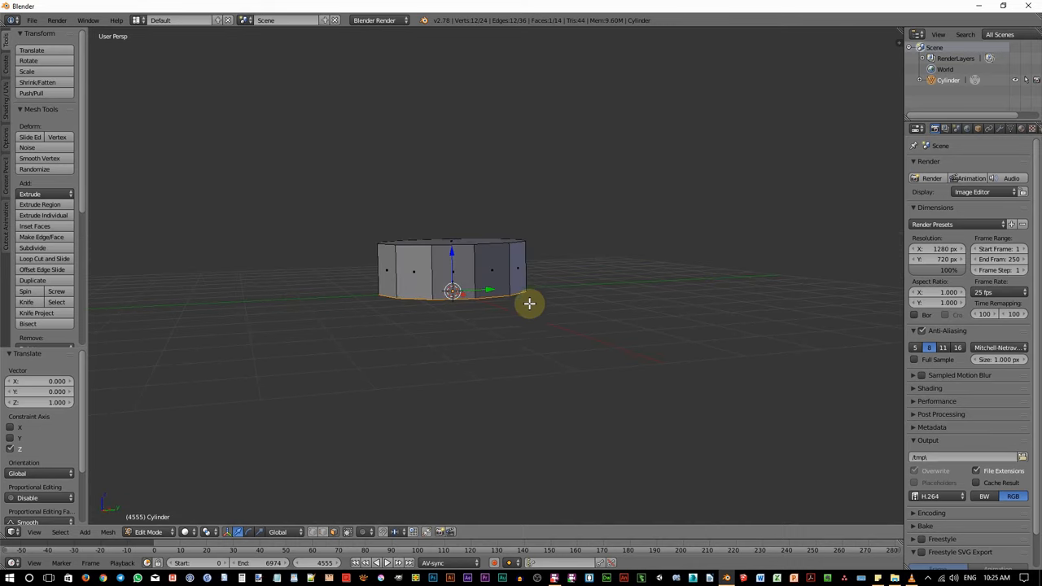
mouse_move(519, 336)
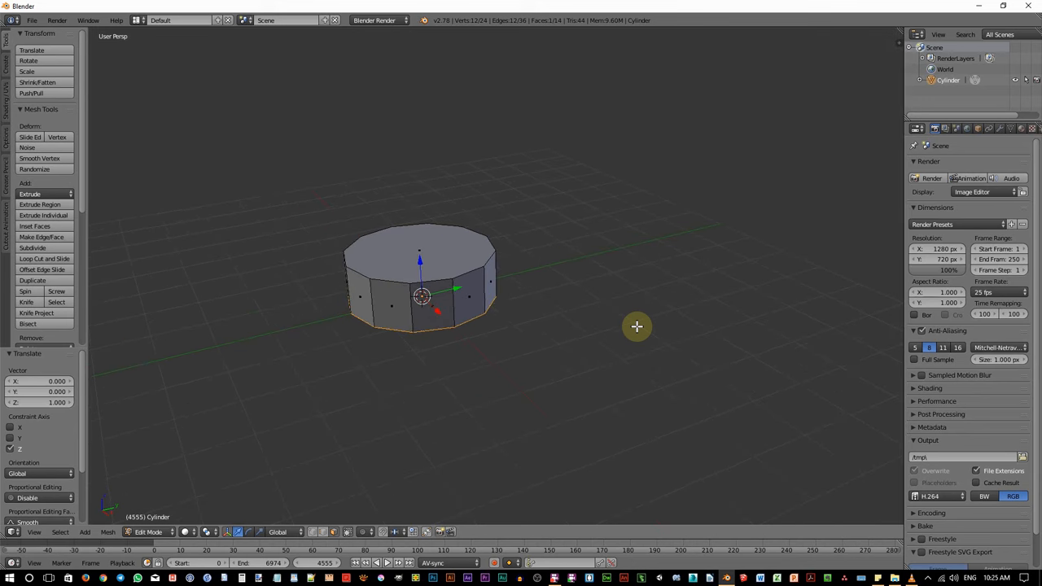
Show the viewport properties sidebar from the View menu
click(35, 531)
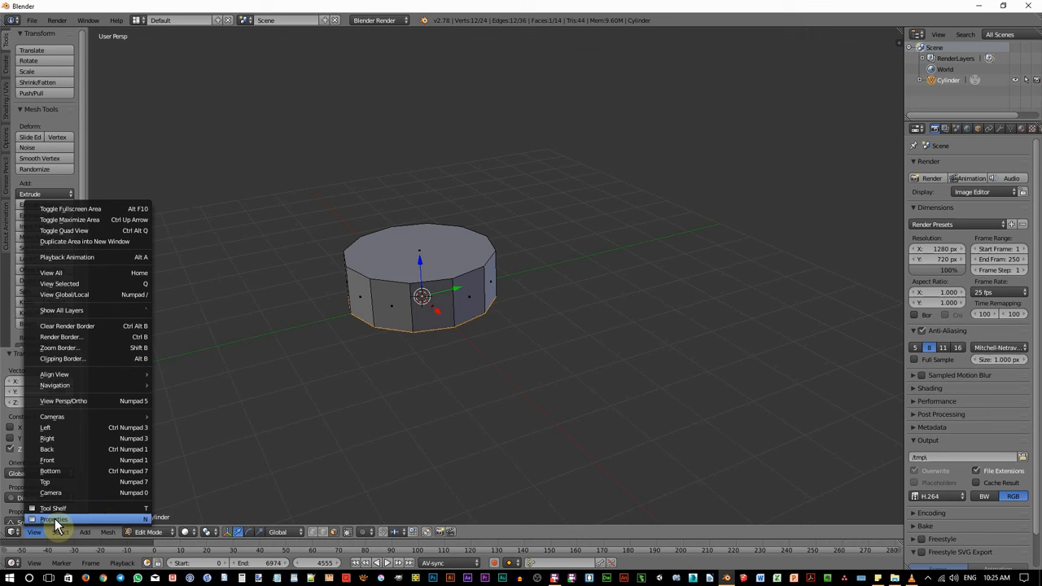
mouse_move(52, 519)
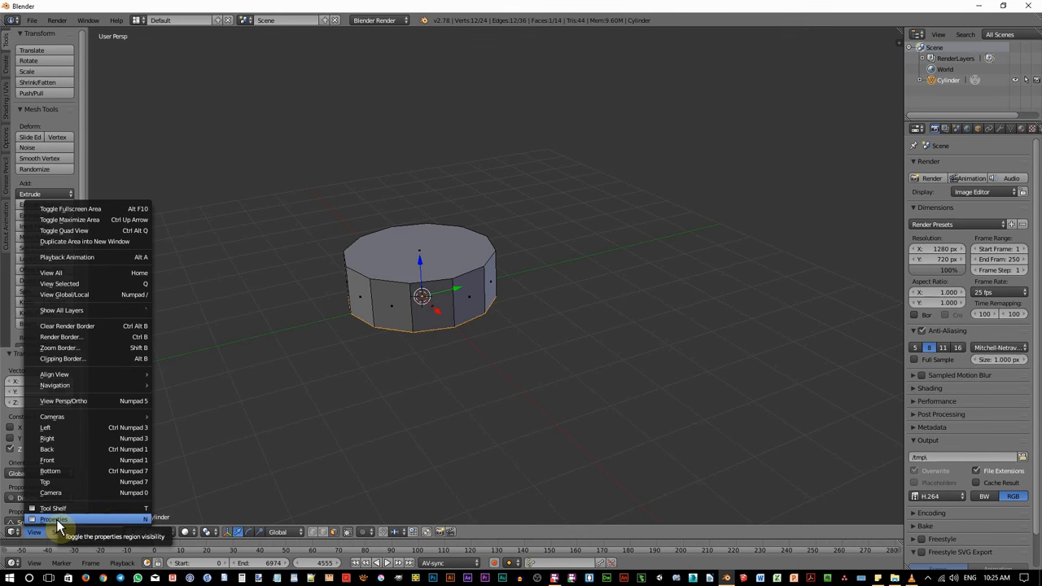
click(52, 520)
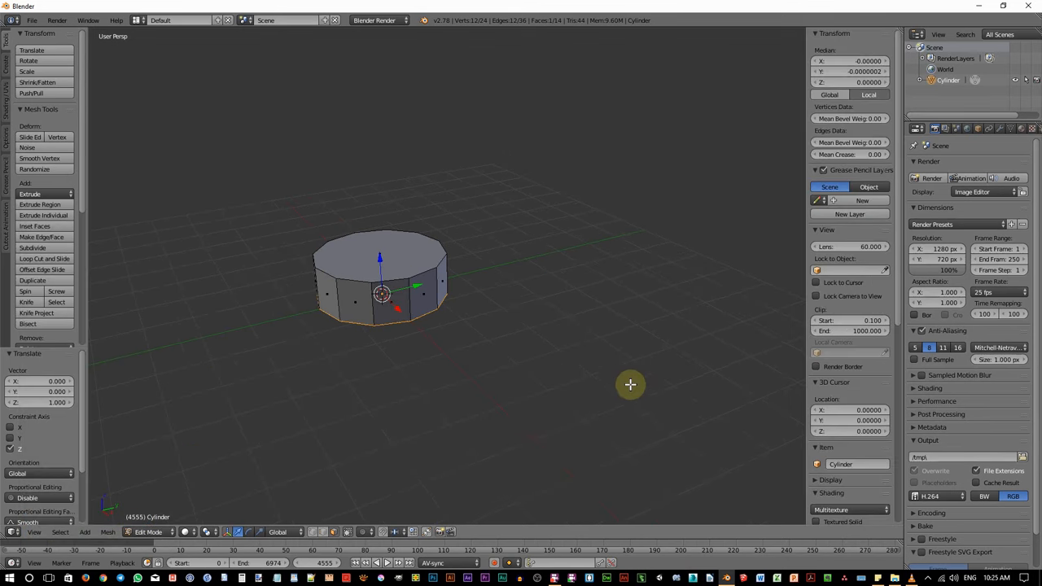
mouse_move(811, 91)
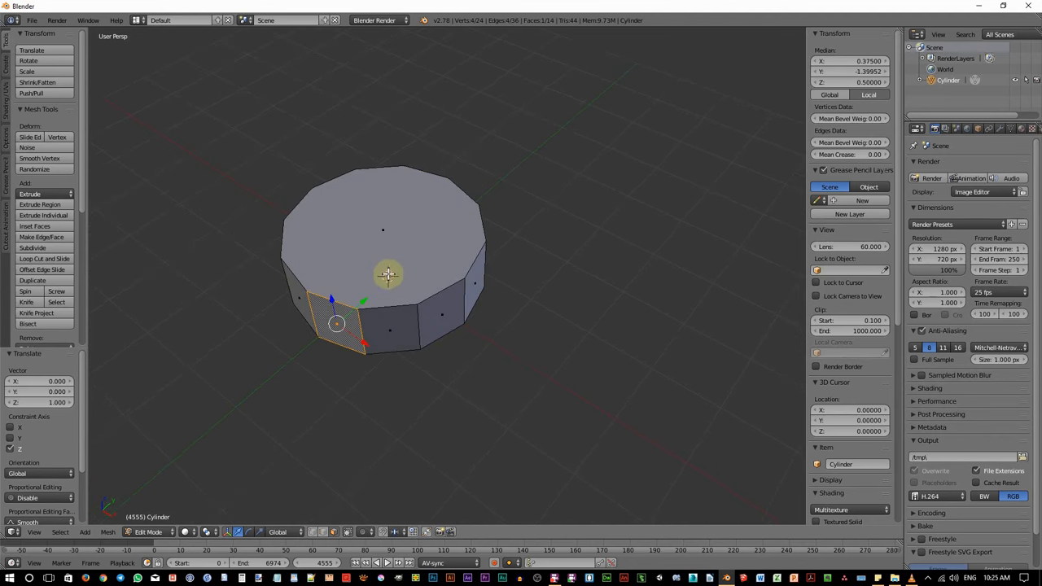
mouse_move(410, 316)
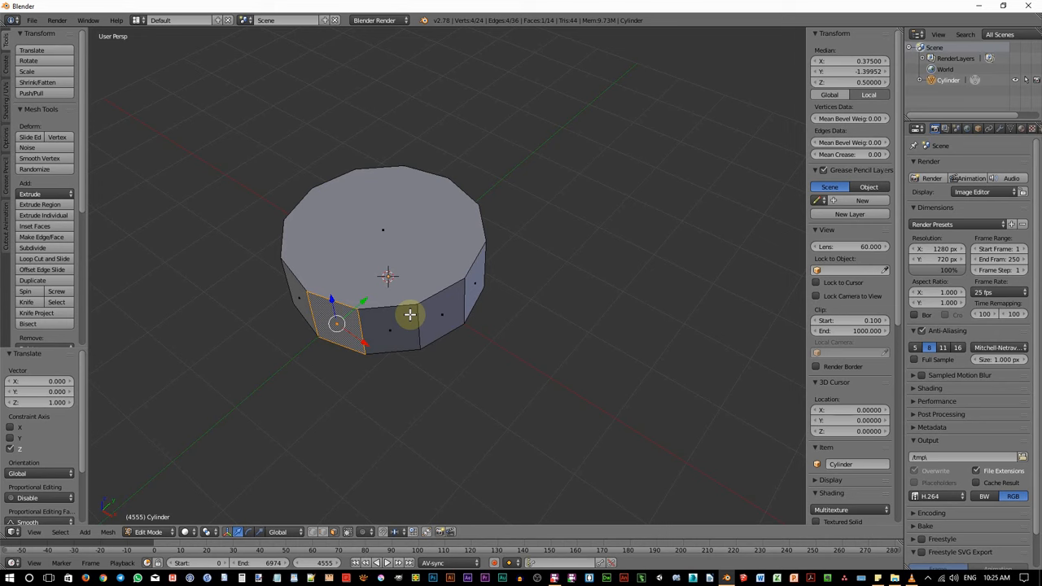
mouse_move(576, 290)
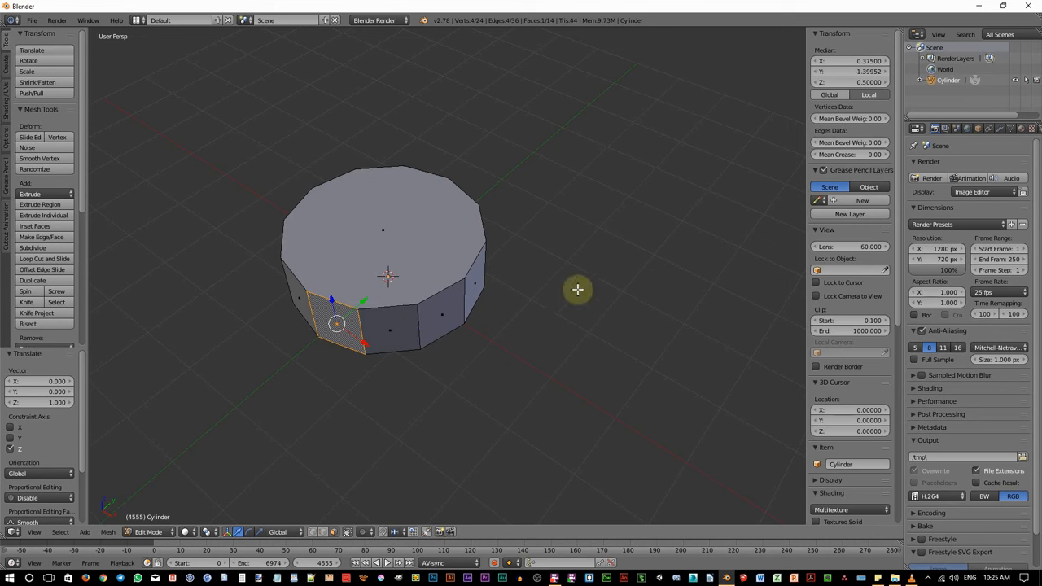
mouse_move(603, 283)
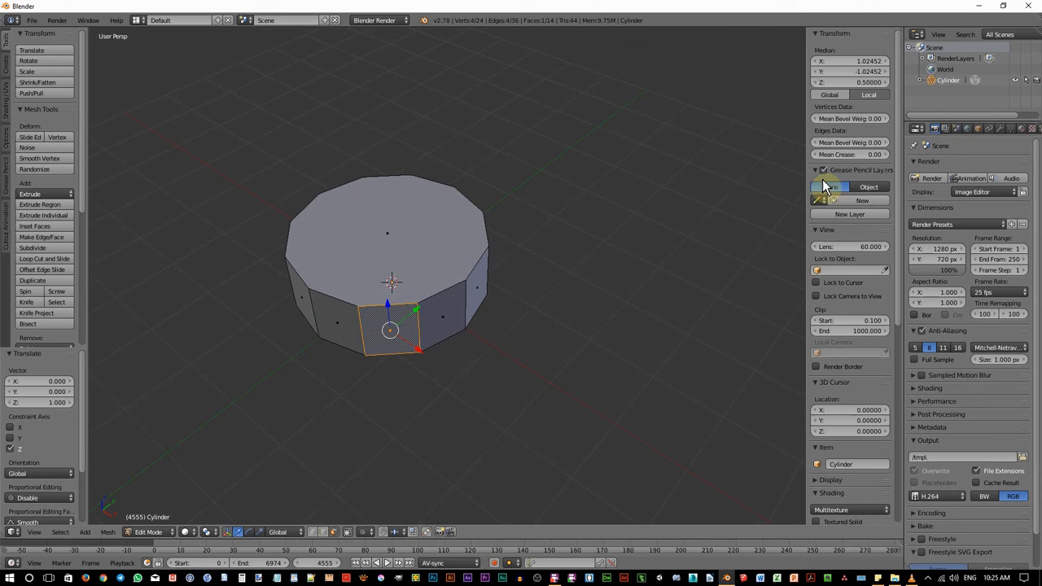
mouse_move(830, 95)
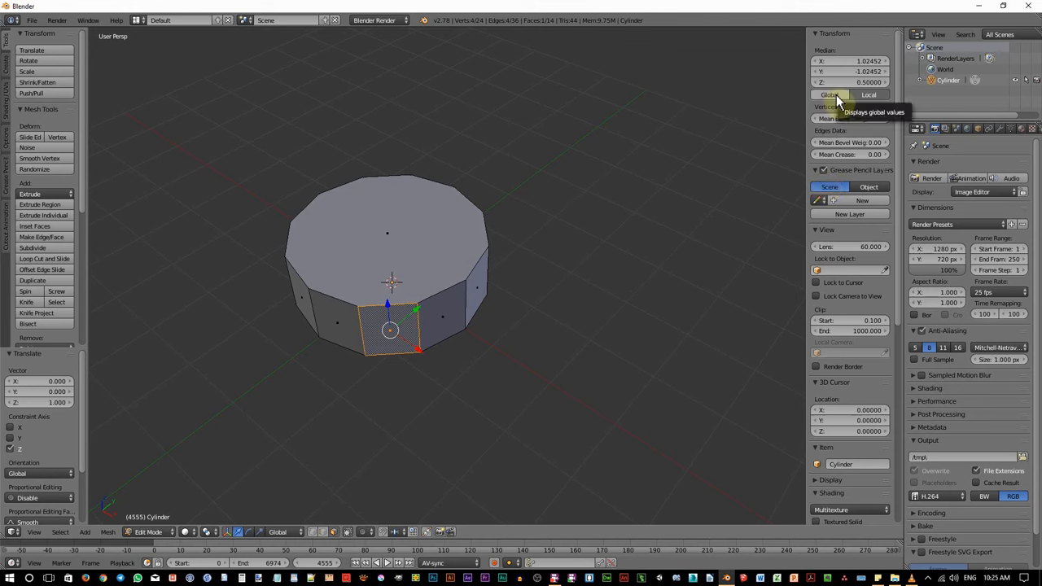
mouse_move(270, 217)
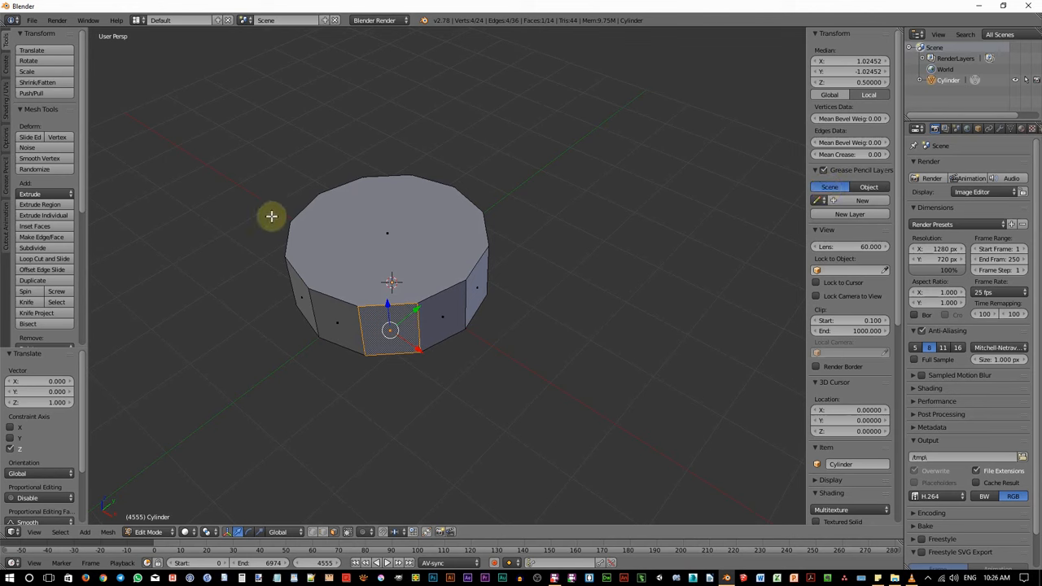
mouse_move(312, 273)
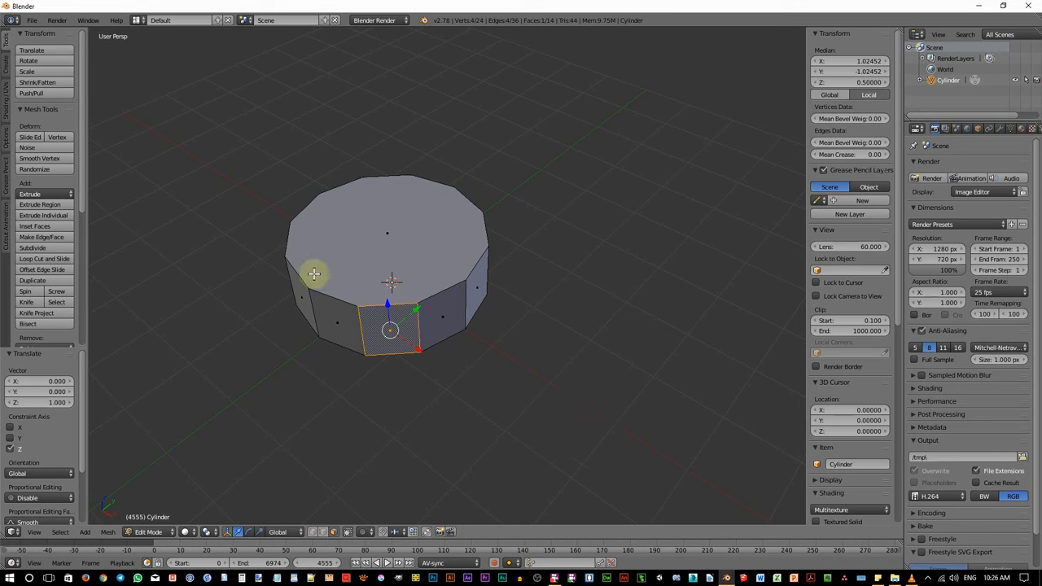
mouse_move(378, 291)
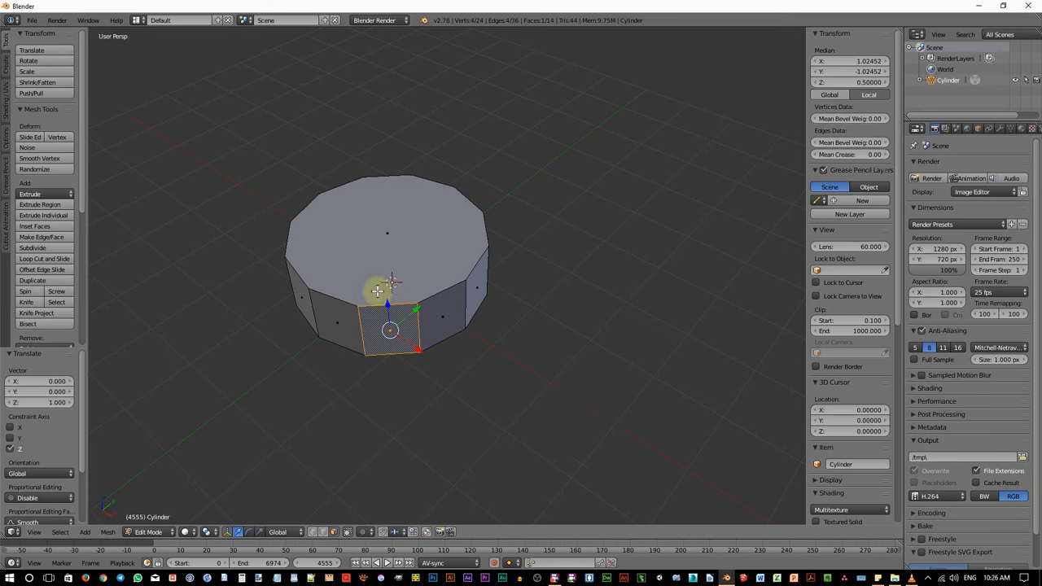
mouse_move(515, 349)
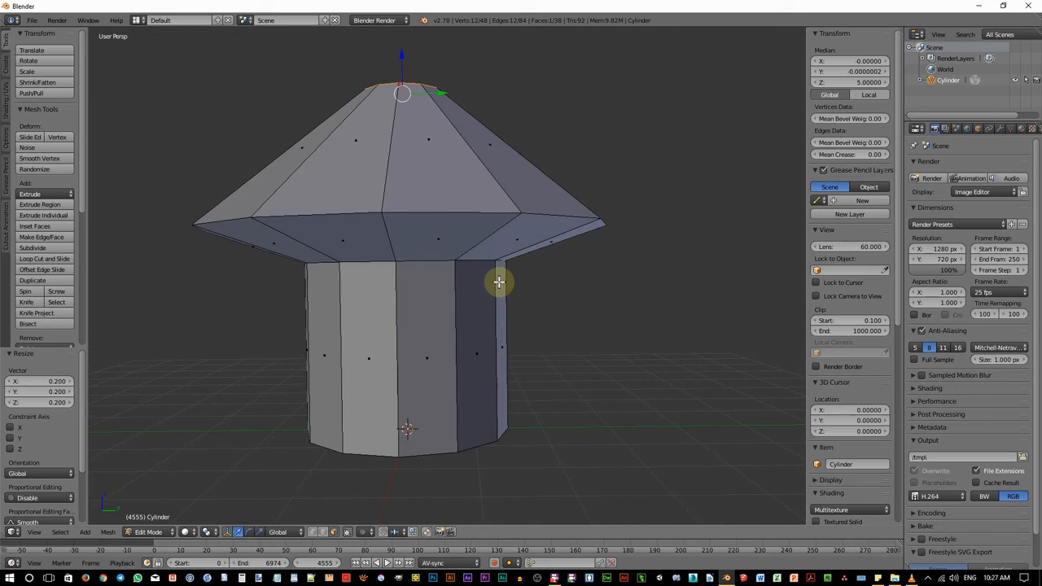
mouse_move(293, 318)
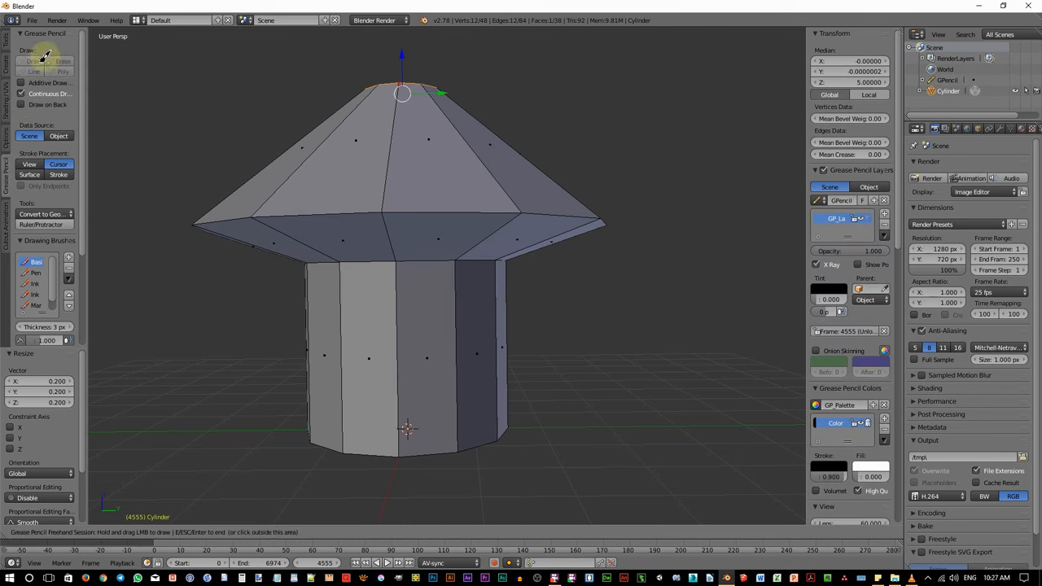
Draw Grease Pencil guide strokes down the trunk side and over the cap's rounded top
drag(505, 264, 525, 329)
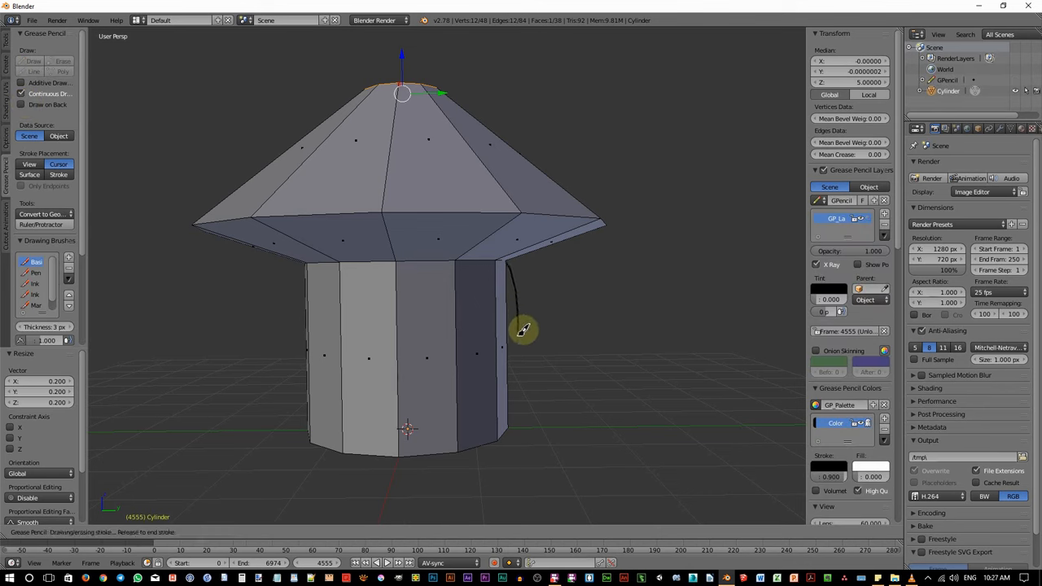
drag(521, 328, 513, 267)
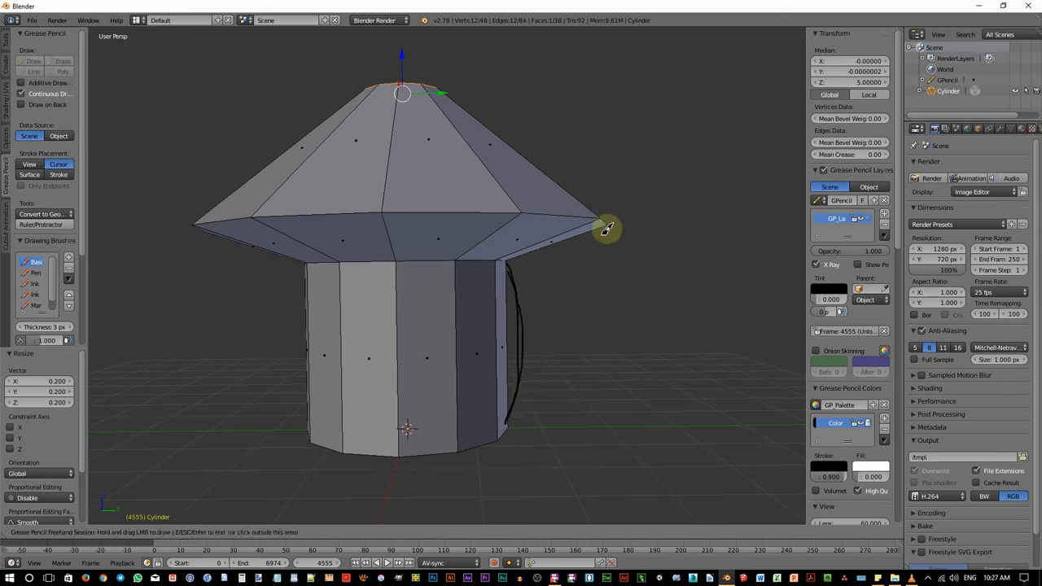
drag(605, 228, 602, 213)
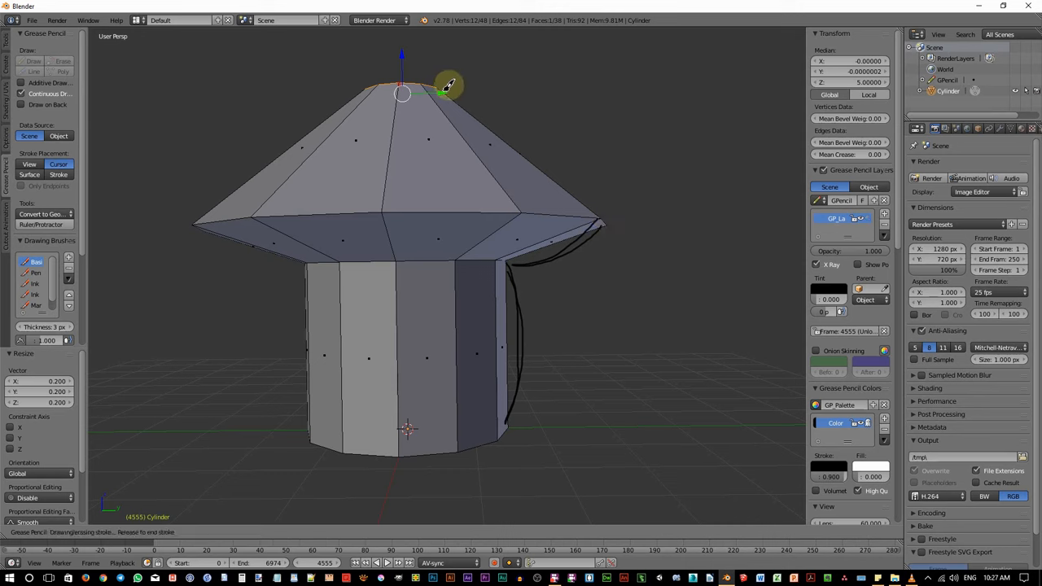
drag(447, 84, 541, 131)
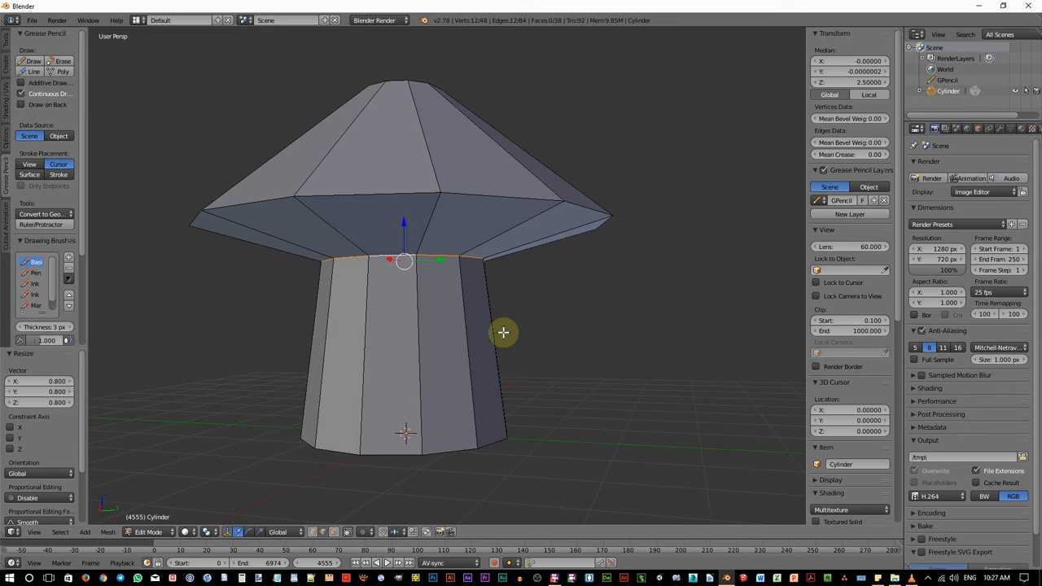
mouse_move(521, 349)
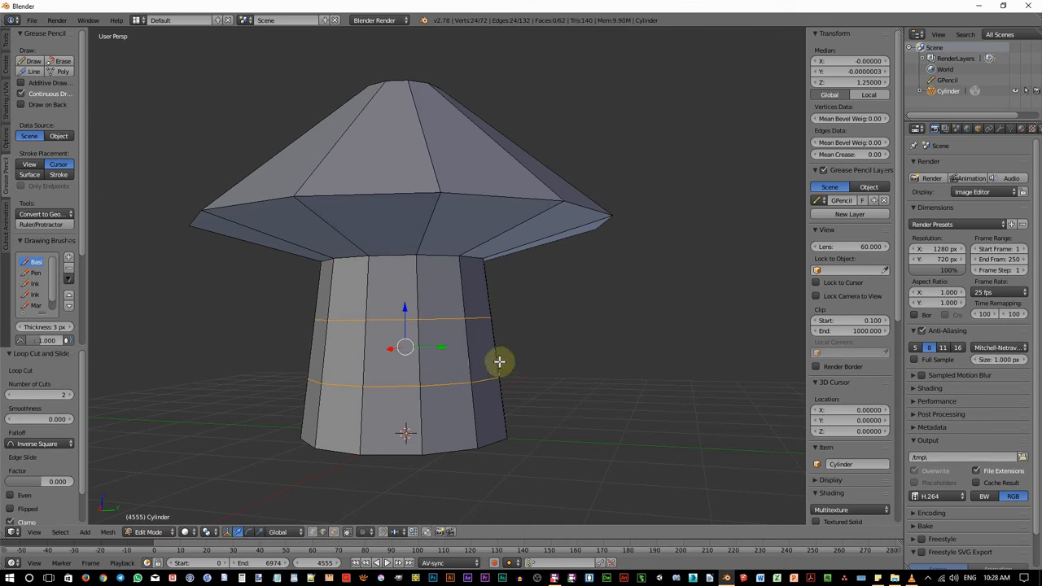
Place a loop cut partway up the trunk and scale the lower loop outward into a bulge
drag(498, 361, 487, 381)
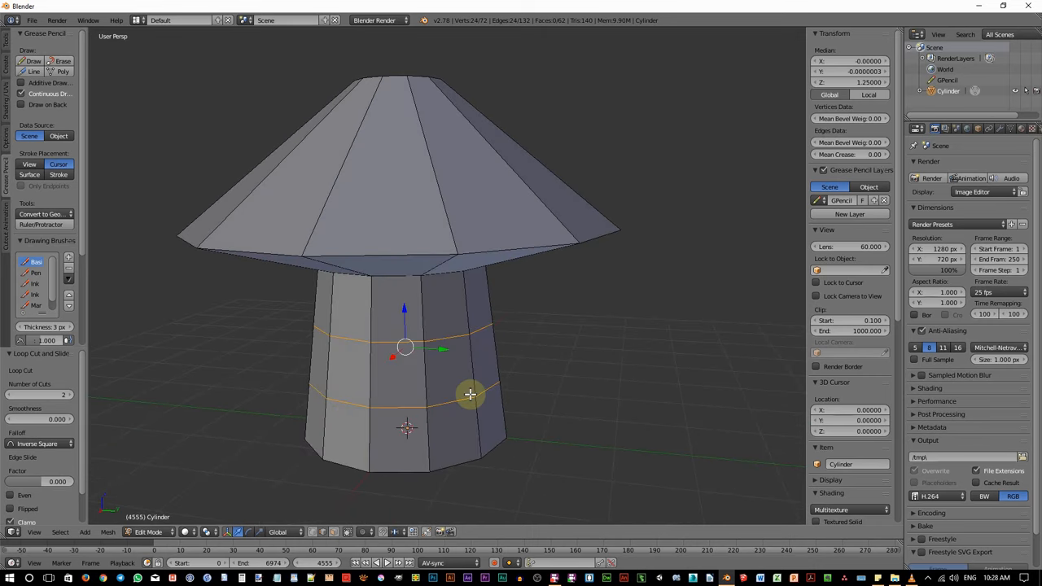
mouse_move(589, 423)
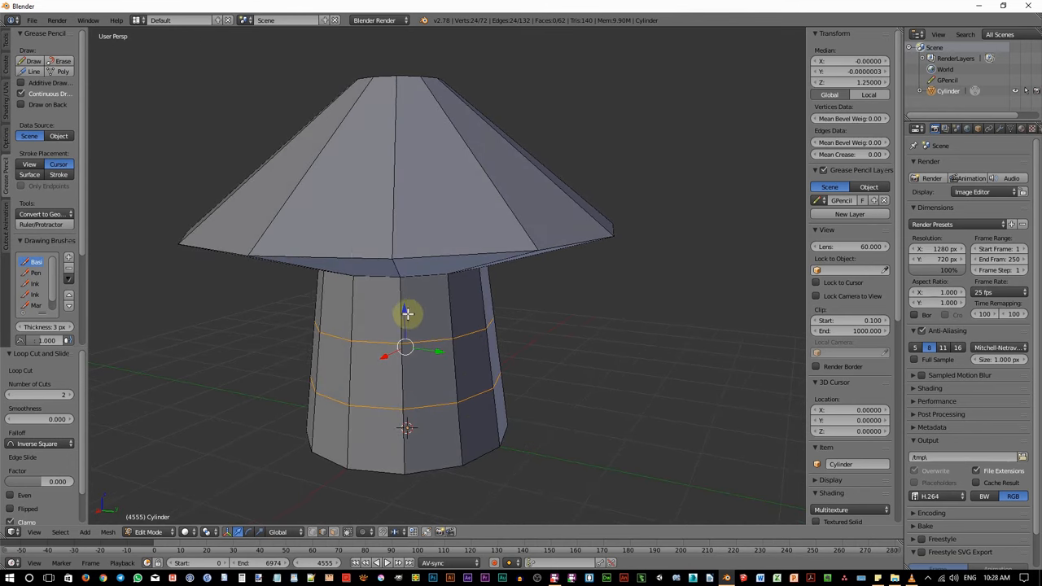
mouse_move(465, 355)
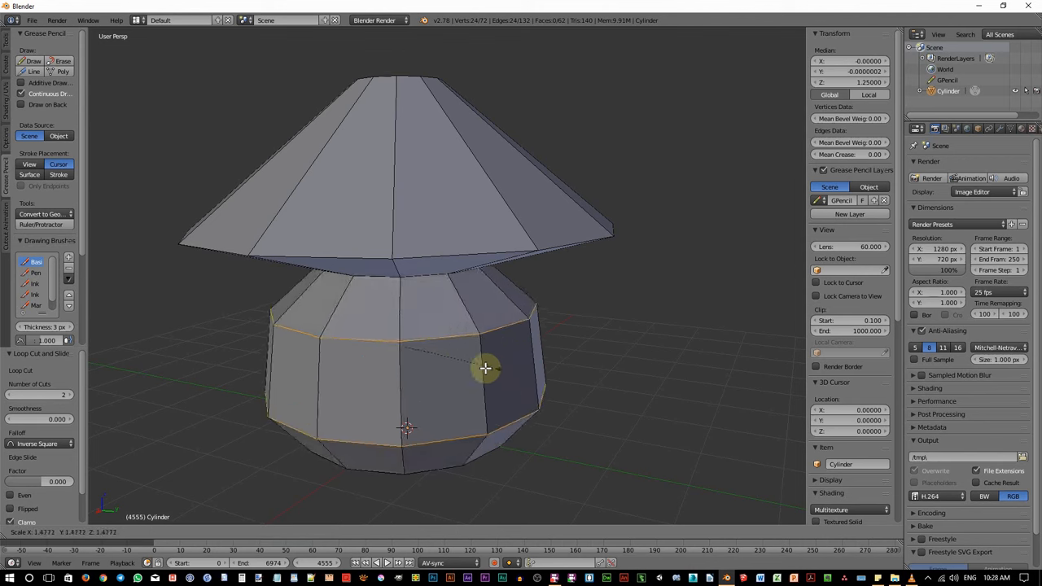
key(shift+z)
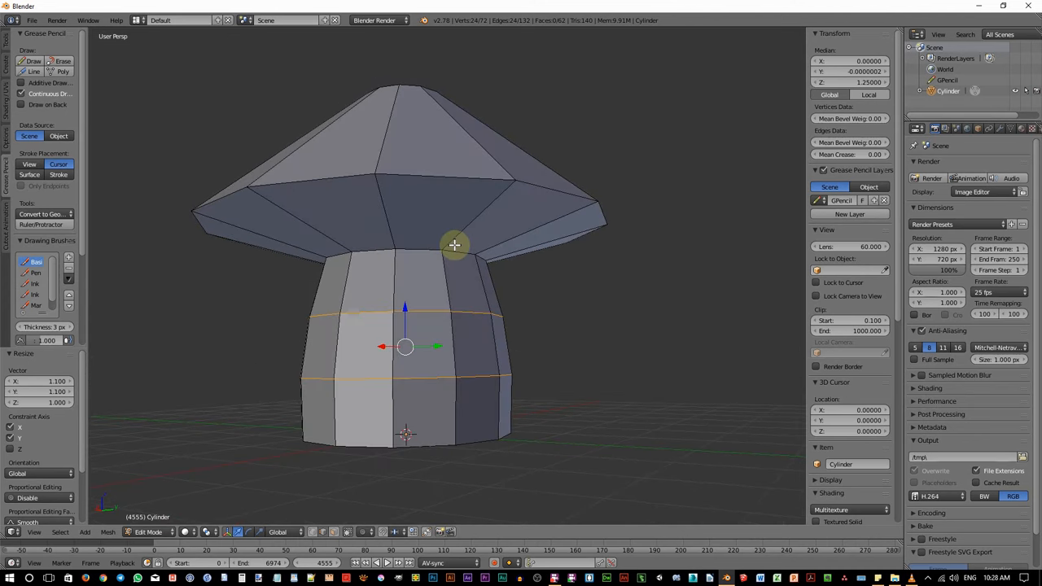
mouse_move(457, 218)
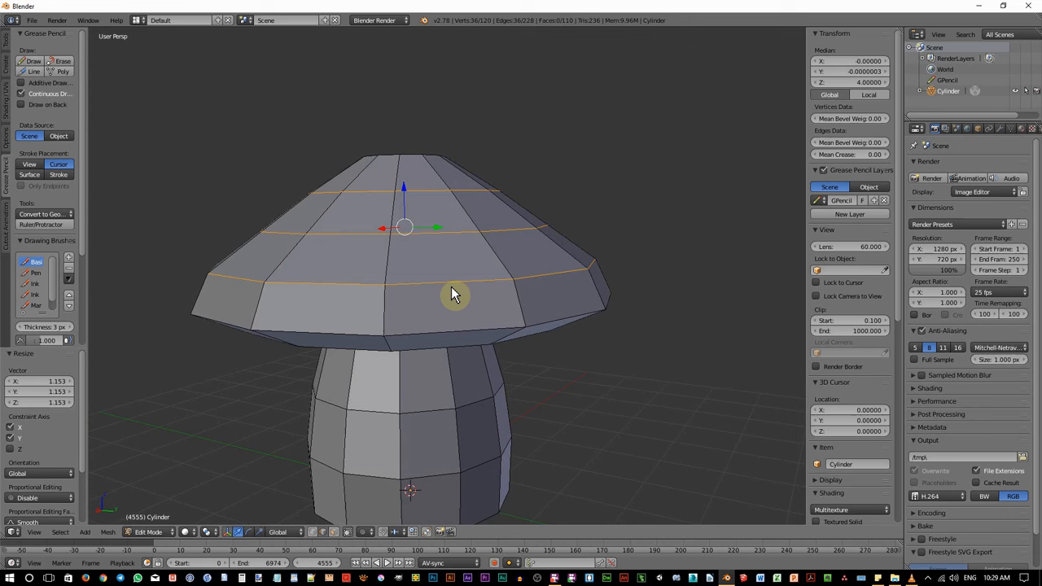
mouse_move(453, 293)
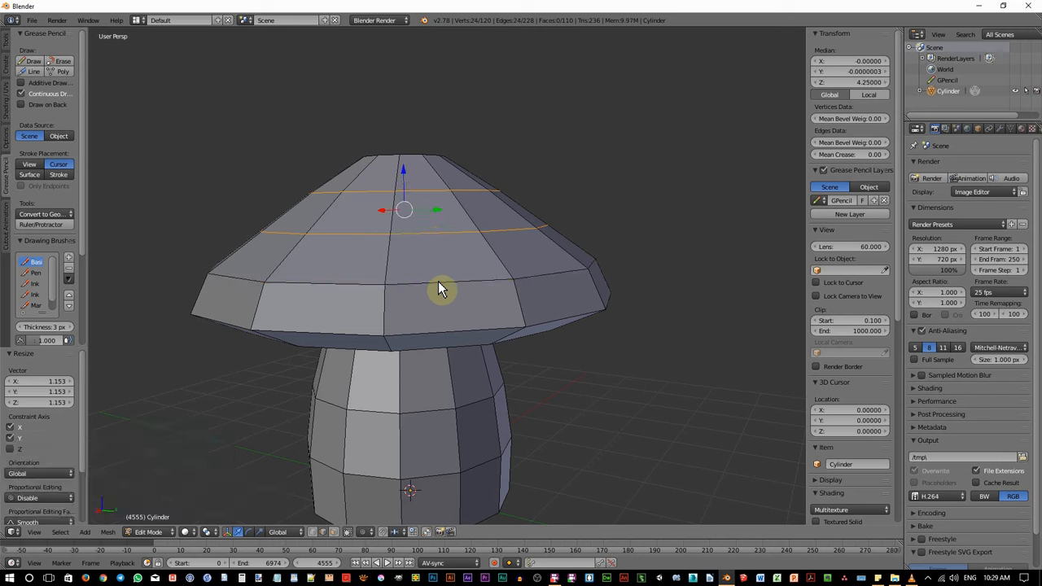
mouse_move(410, 247)
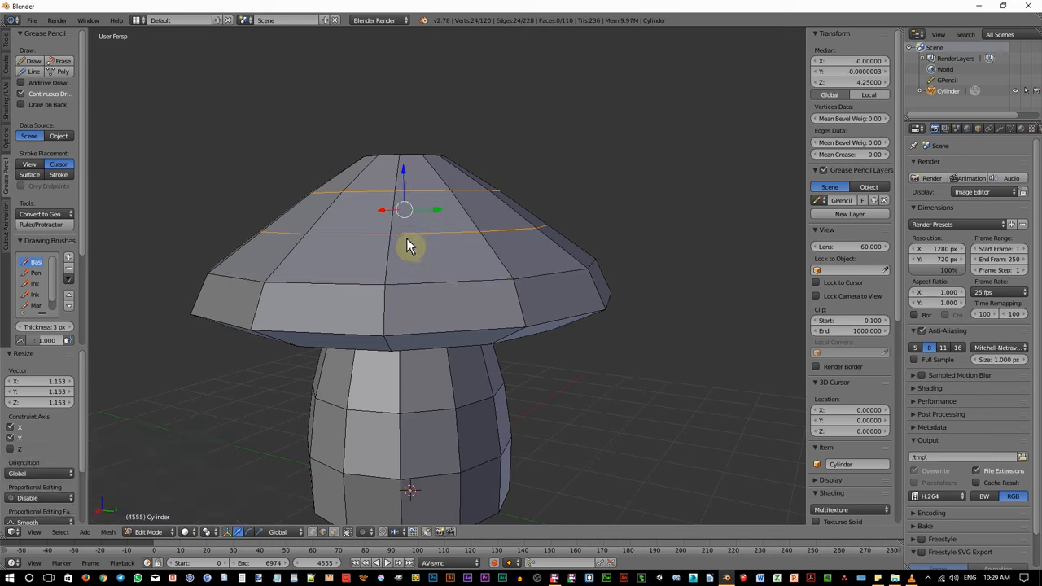
mouse_move(462, 274)
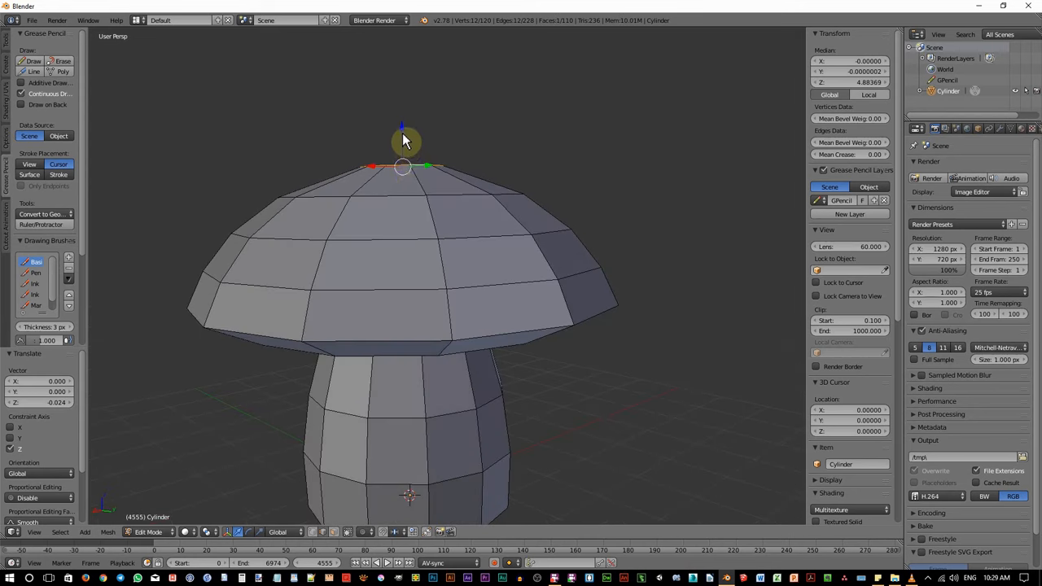
Move the cap's top vertex down along Z and return to Object Mode
drag(407, 138, 459, 325)
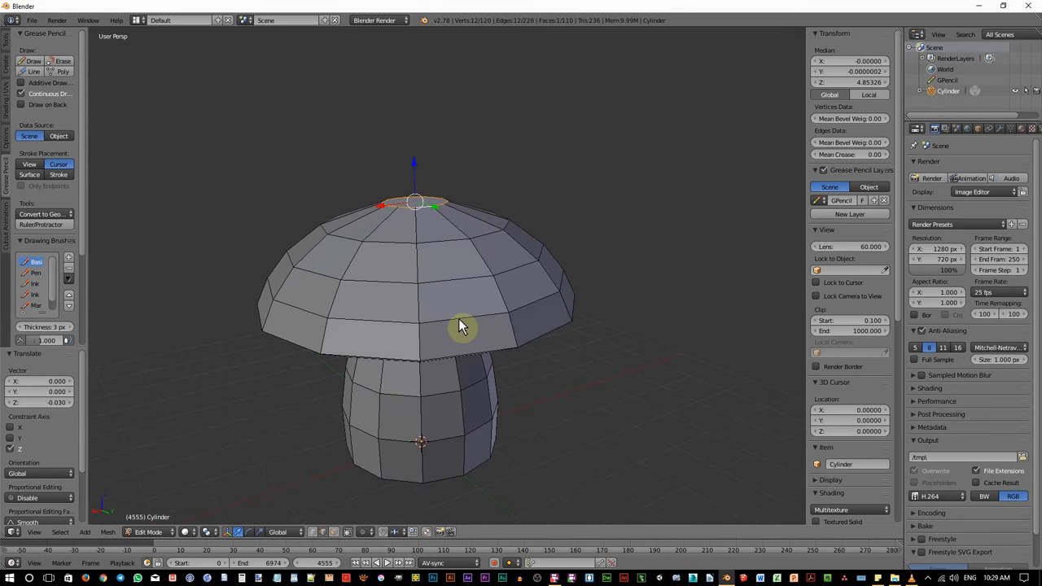
key(Tab)
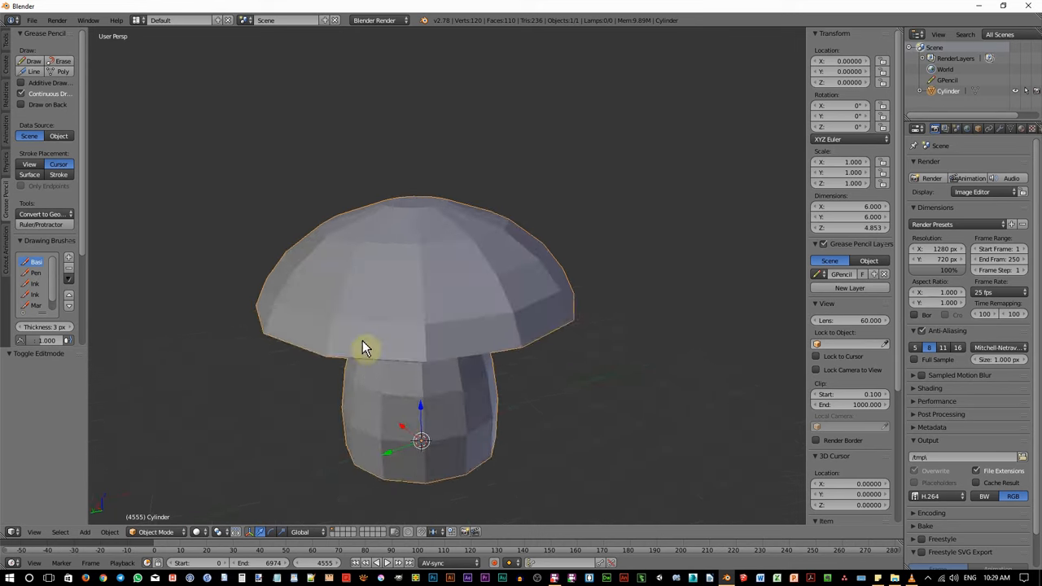